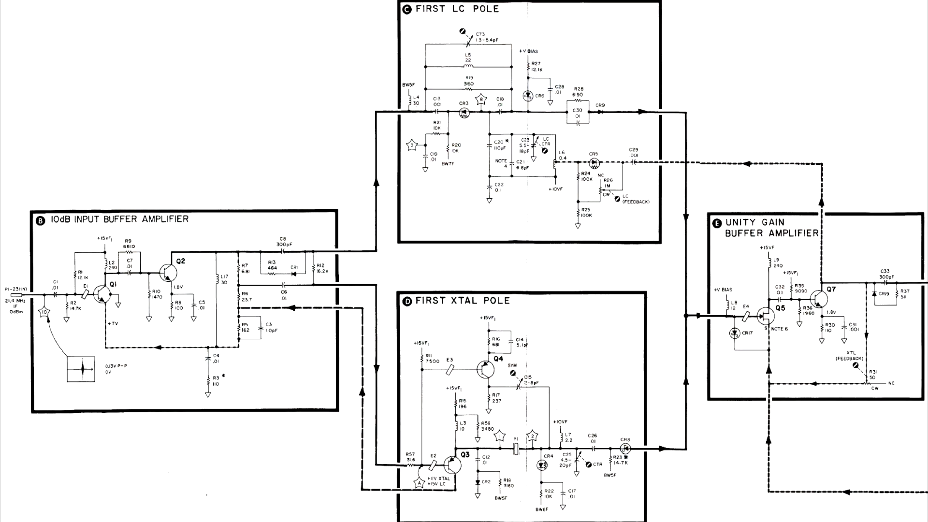
{"action": "scroll", "scroll_direction": "right", "scroll_amount": 3}
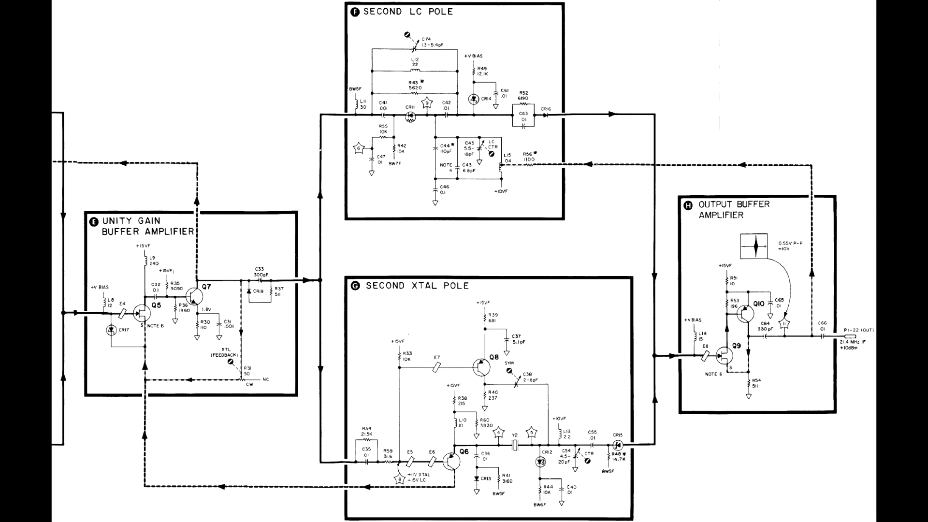